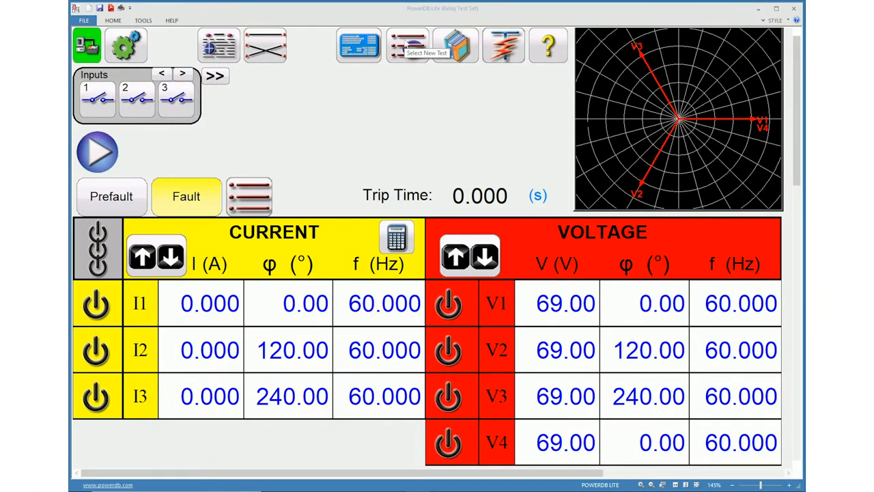
# Load the seven-state Sequencer test with State 1 'Prefault' at 1 A and 69 V.
pyautogui.click(426, 44)
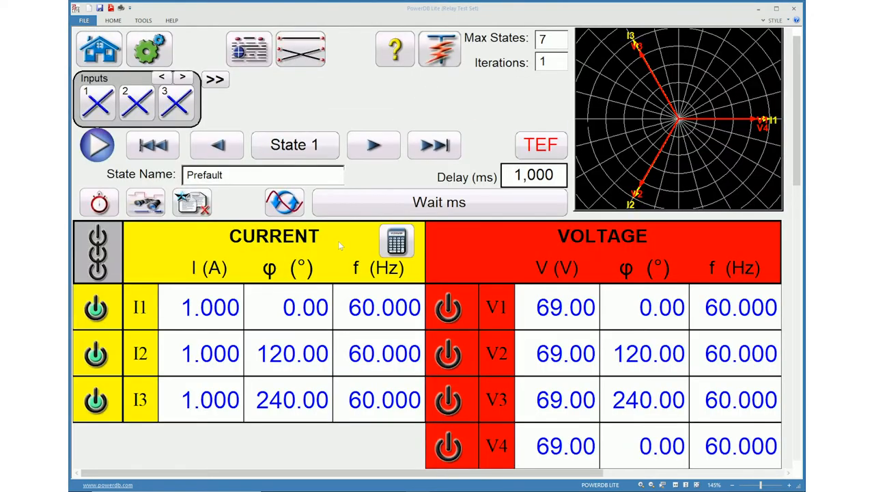
pyautogui.moveTo(214, 79)
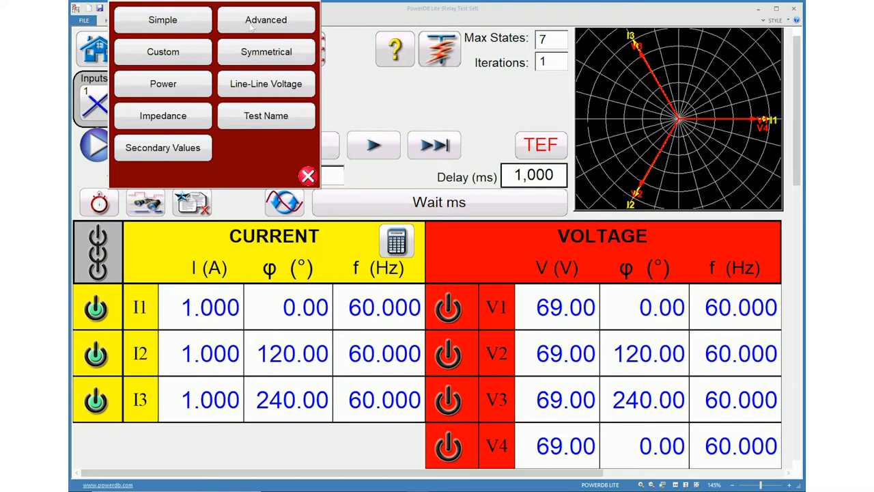
# Switch to Advanced view showing all seven inputs and four outputs, leaving the state Cut/Copy/Paste options unchanged.
pyautogui.click(309, 176)
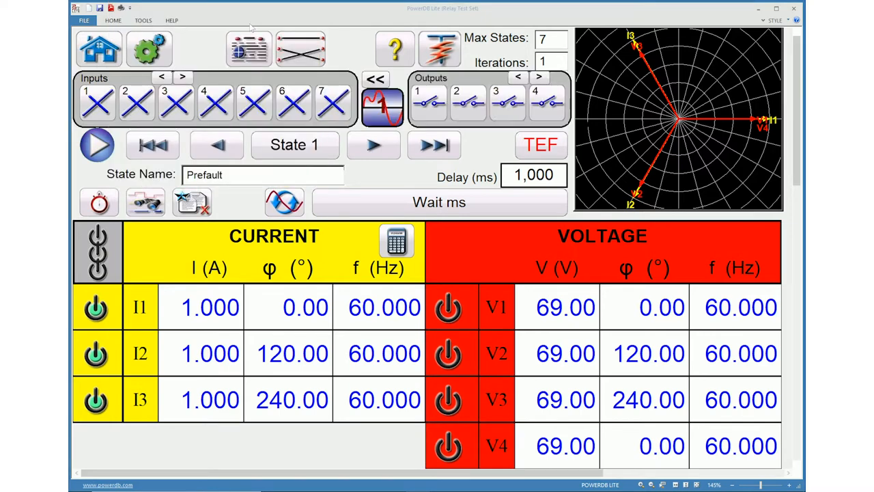
pyautogui.moveTo(321, 102)
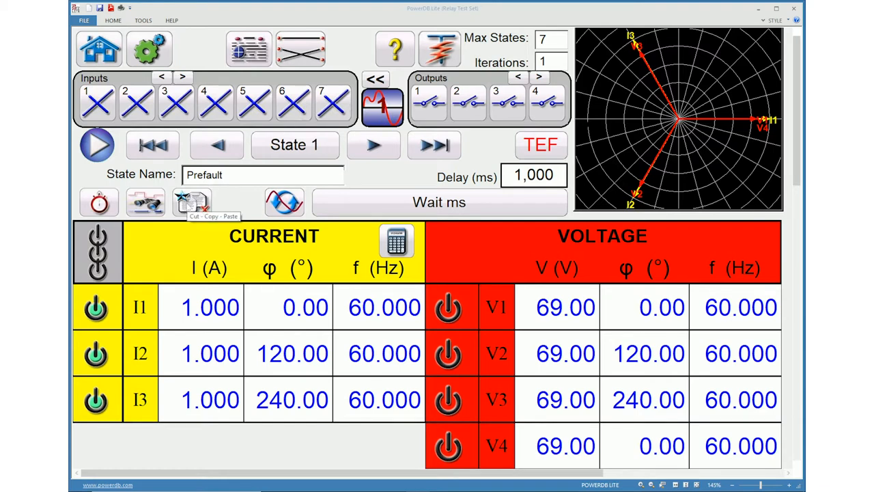
pyautogui.click(191, 202)
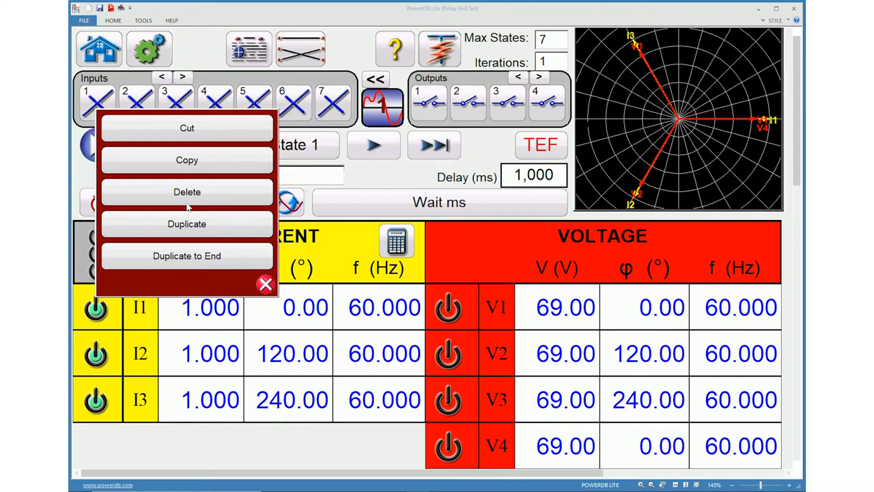
pyautogui.click(265, 282)
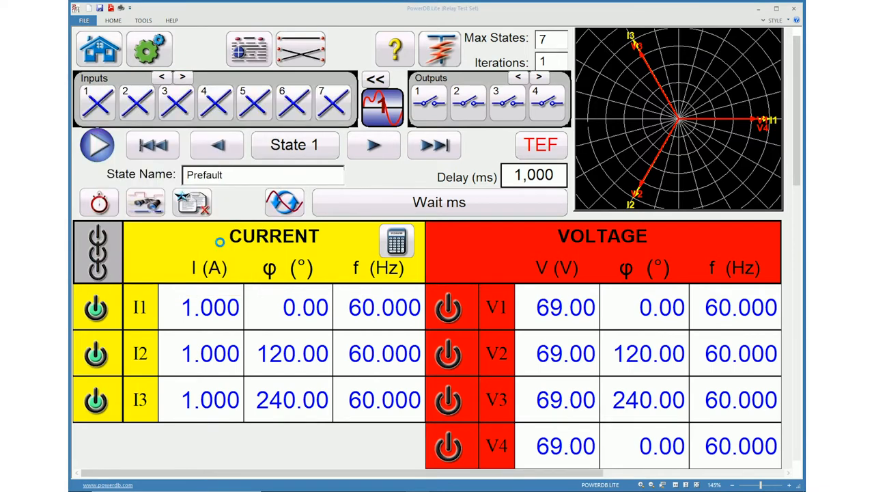
pyautogui.moveTo(145, 202)
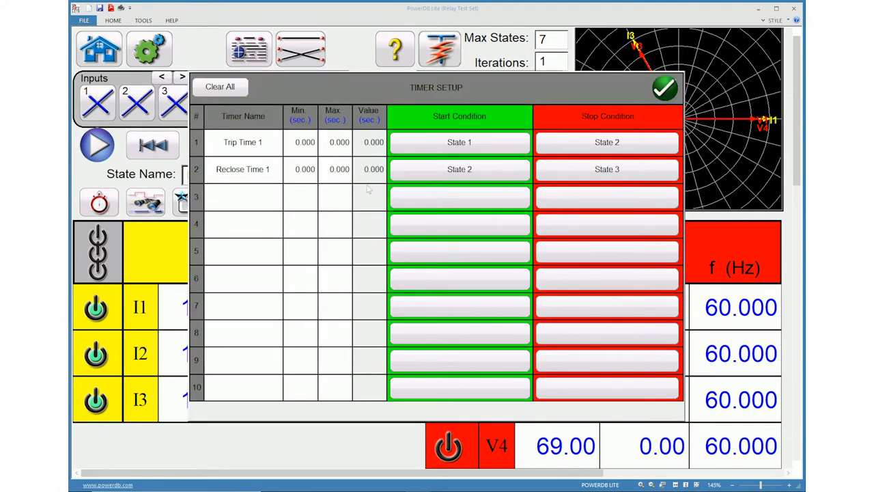
pyautogui.moveTo(401, 159)
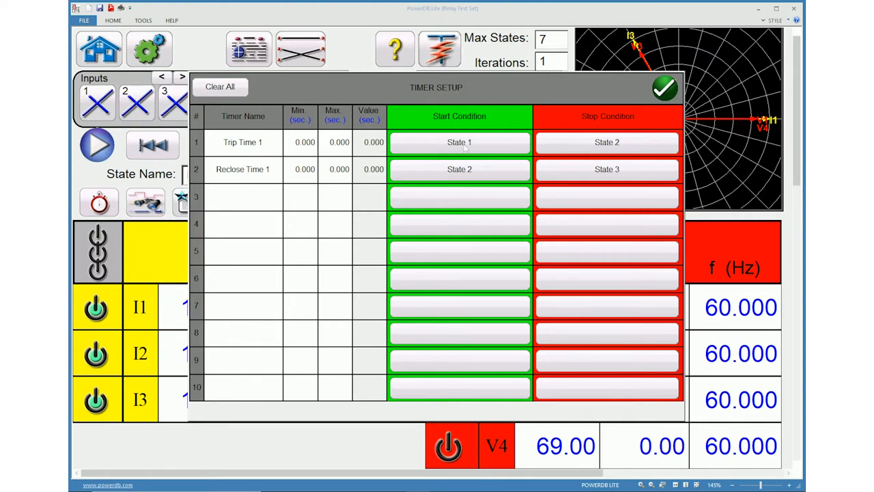
pyautogui.moveTo(502, 198)
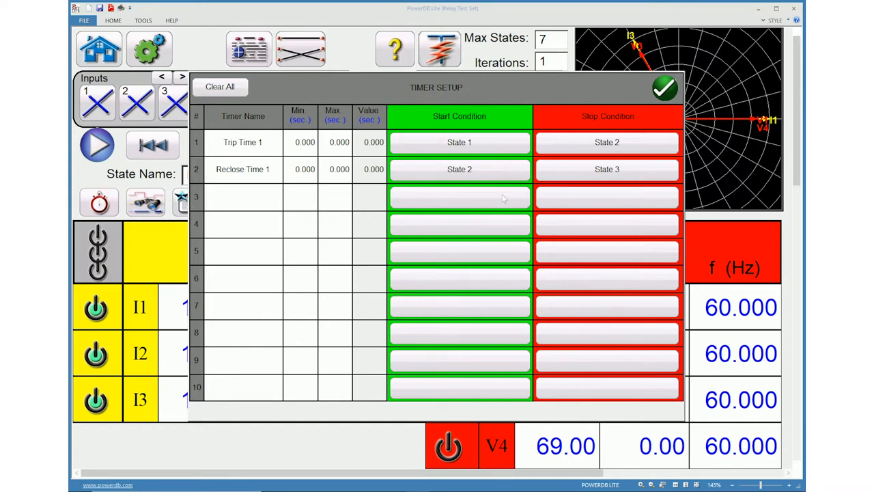
pyautogui.moveTo(598, 145)
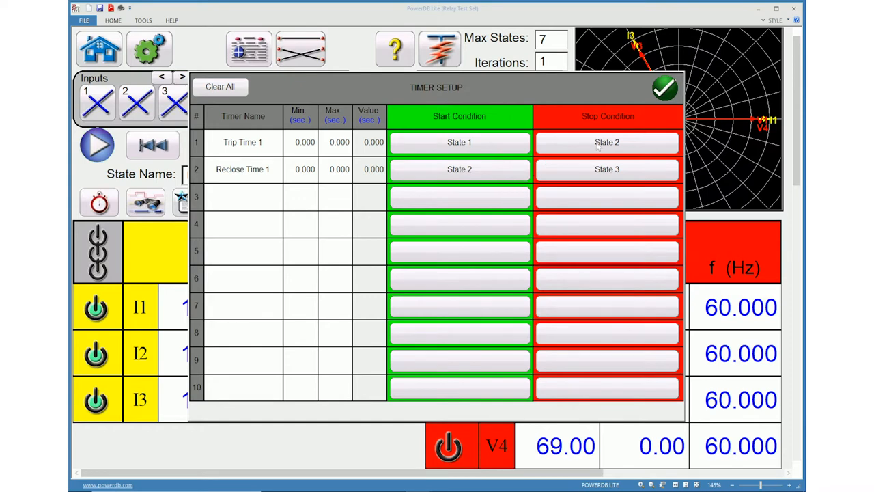
# Set Trip Time 1 from State 2 to Post 1 and Reclose Time 1 from State 3 to State 4, then accept.
pyautogui.click(607, 142)
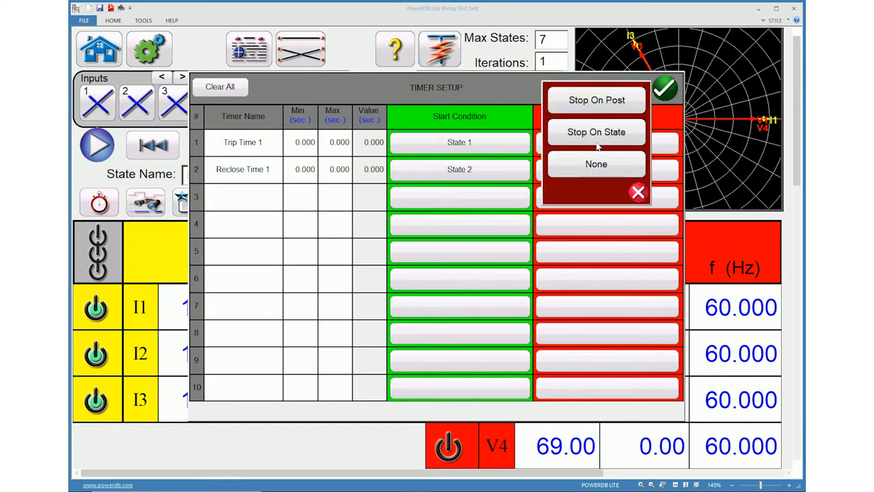
pyautogui.moveTo(597, 109)
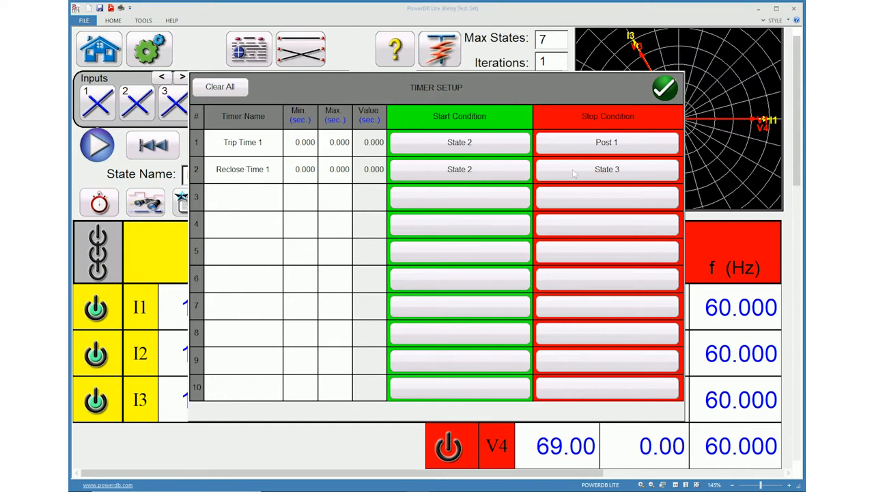
pyautogui.click(607, 169)
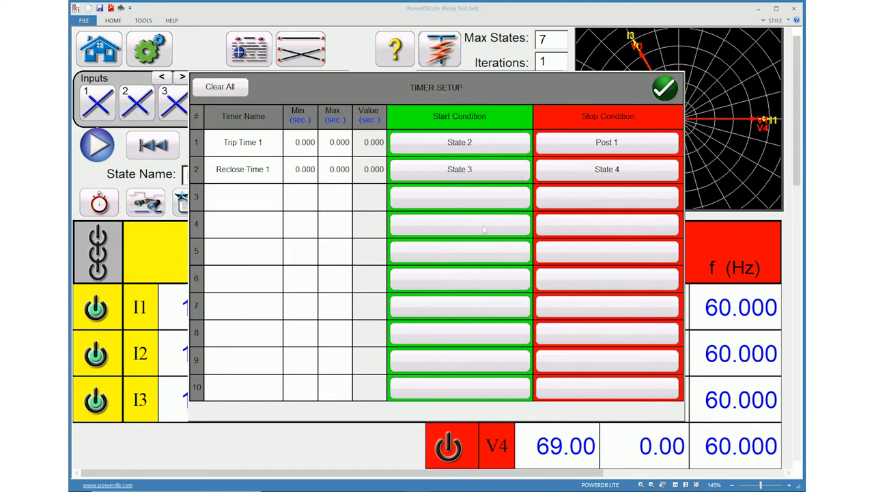
pyautogui.moveTo(472, 230)
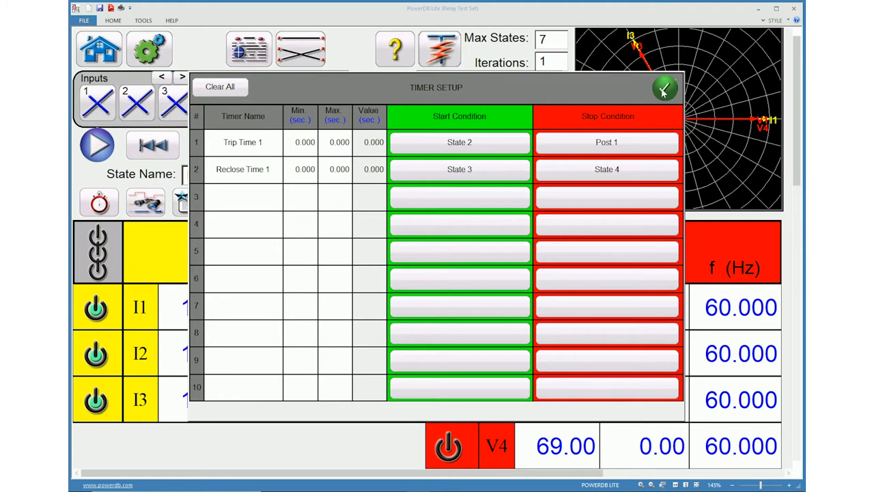
pyautogui.click(663, 87)
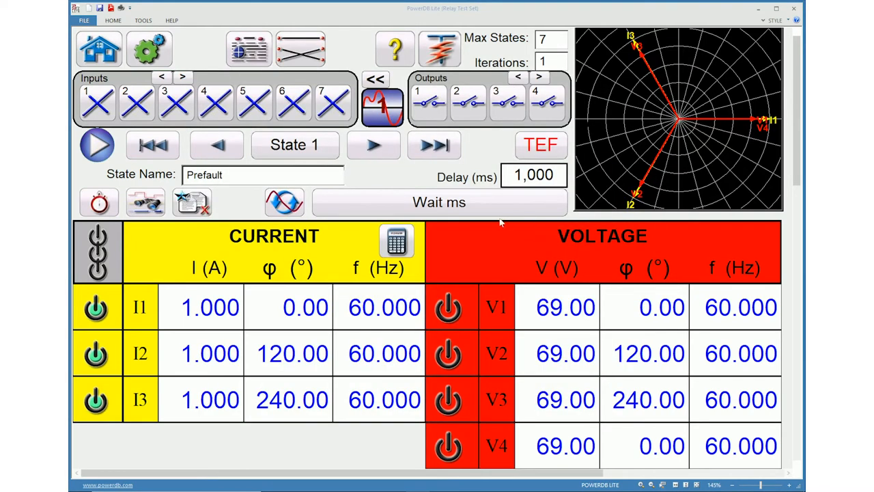
pyautogui.moveTo(284, 202)
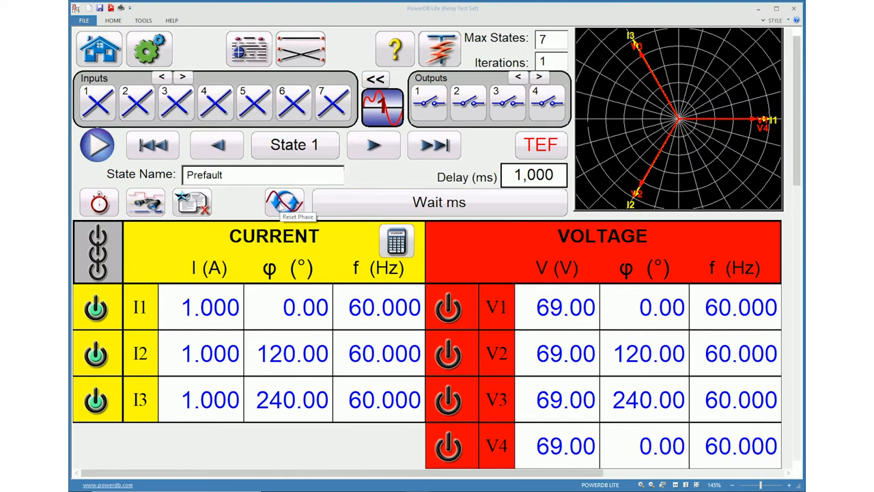
pyautogui.moveTo(284, 202)
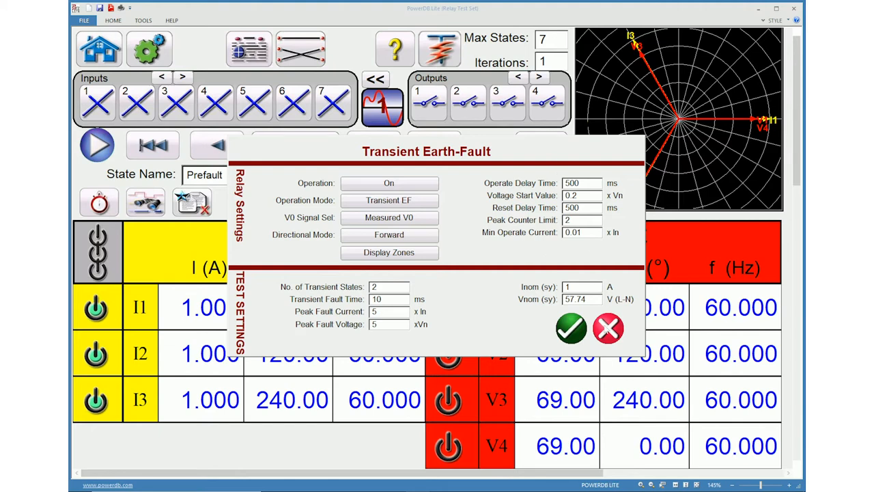
# Close the Transient Earth-Fault settings, returning to State 1 'Prefault' at 1 A and 69 V.
pyautogui.click(571, 328)
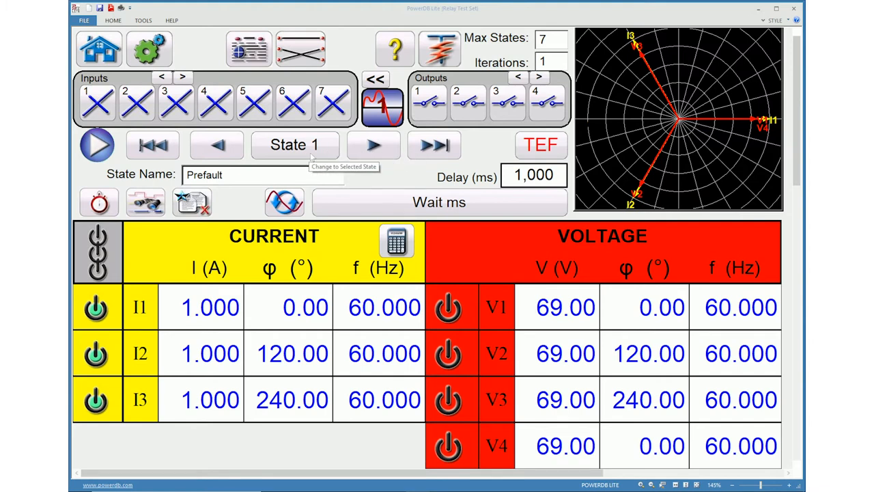
# Review the list of seven states, Prefault through End Of Test, and close it unchanged.
pyautogui.click(295, 144)
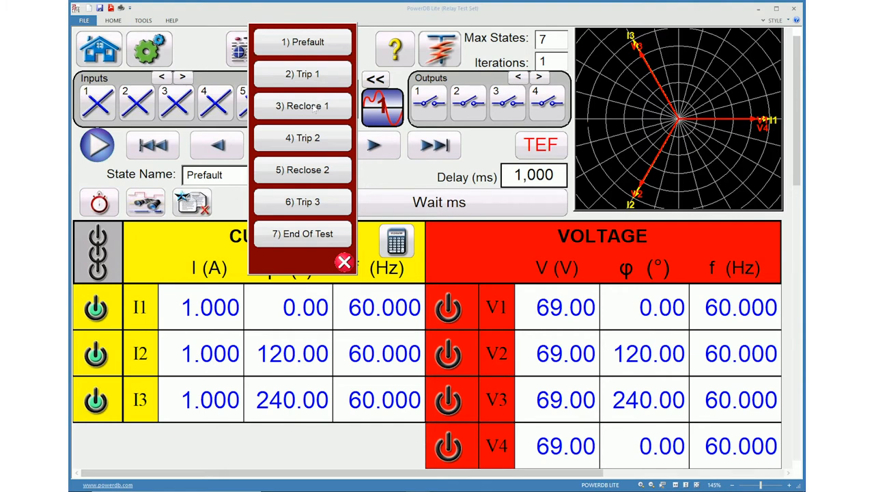
pyautogui.moveTo(316, 148)
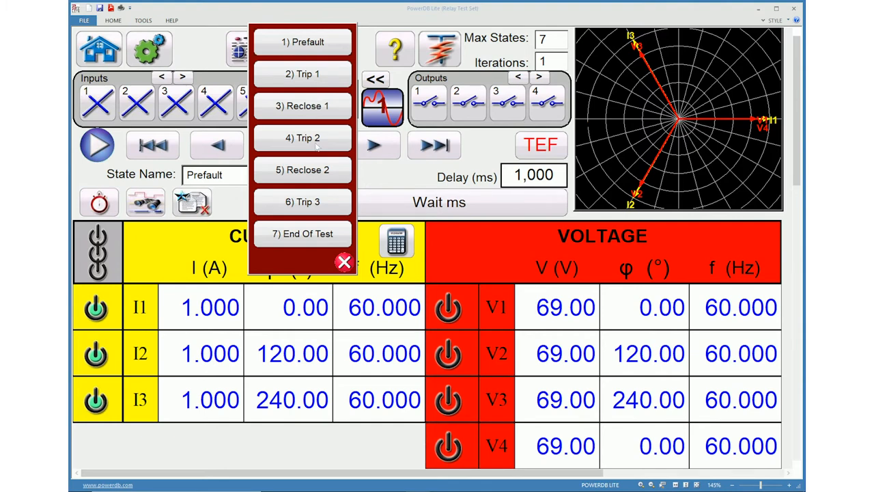
pyautogui.moveTo(325, 176)
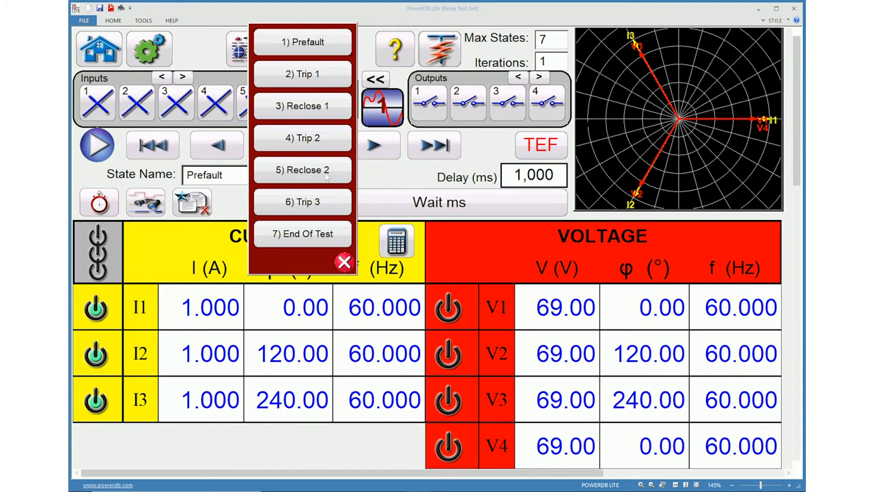
pyautogui.moveTo(327, 211)
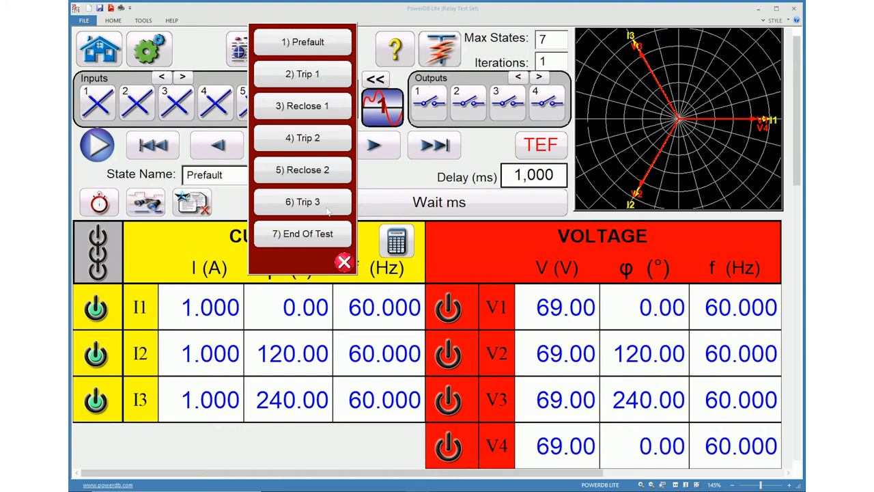
pyautogui.moveTo(325, 237)
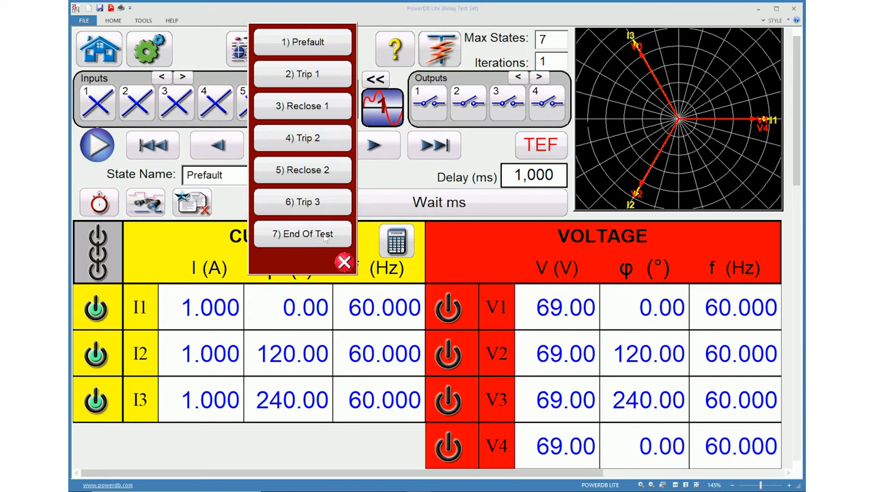
pyautogui.moveTo(344, 266)
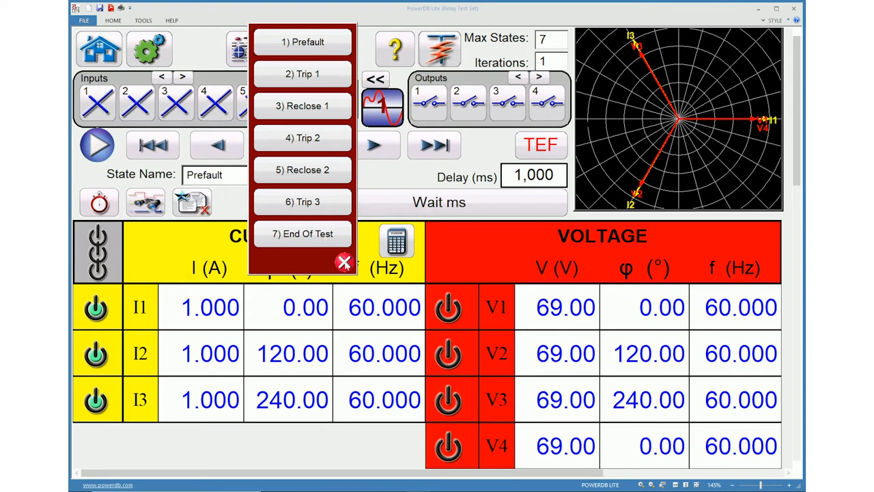
pyautogui.click(344, 263)
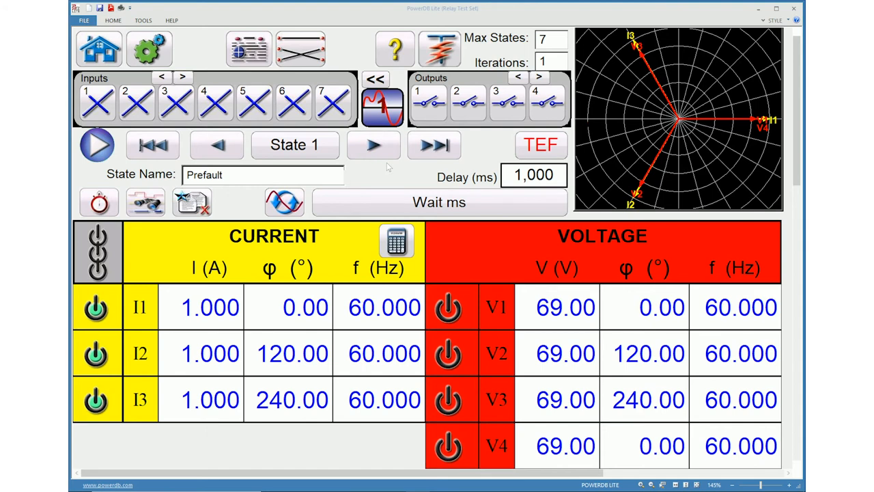
pyautogui.moveTo(97, 145)
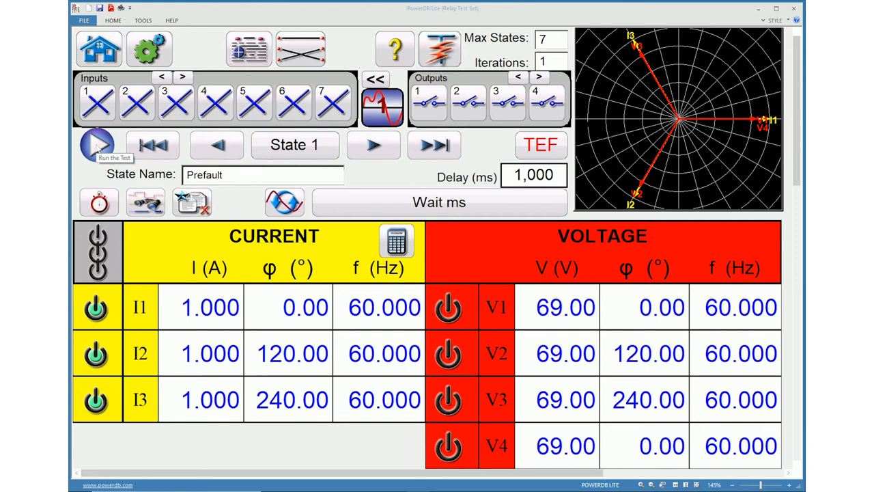
# Run the sequence test, simulating the relay contact for Trip 1, the next shot and the final trip to lockout.
pyautogui.click(97, 145)
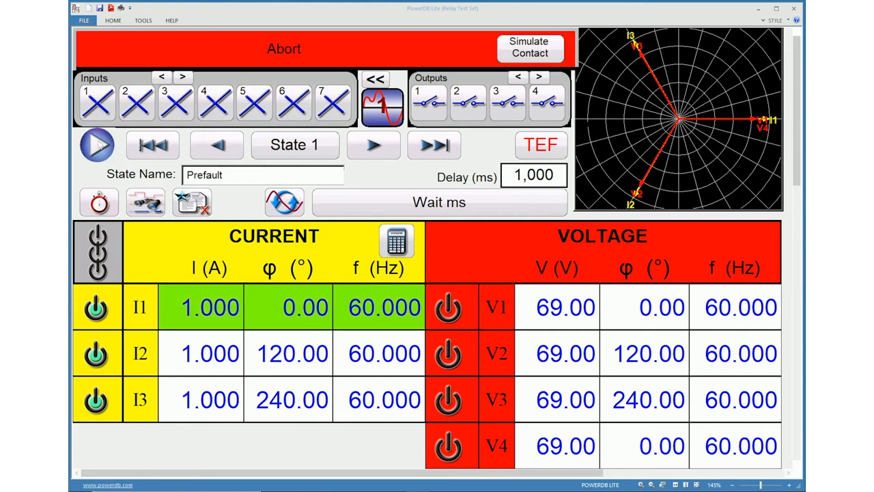
pyautogui.click(97, 252)
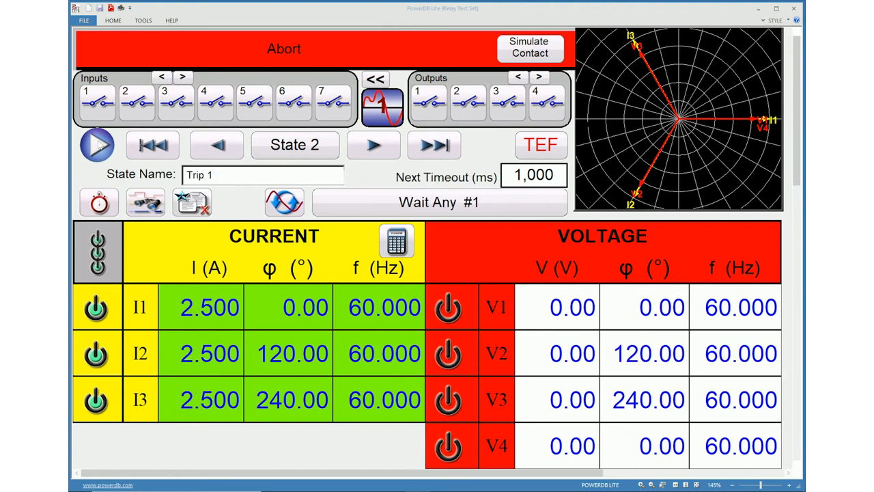
pyautogui.click(375, 144)
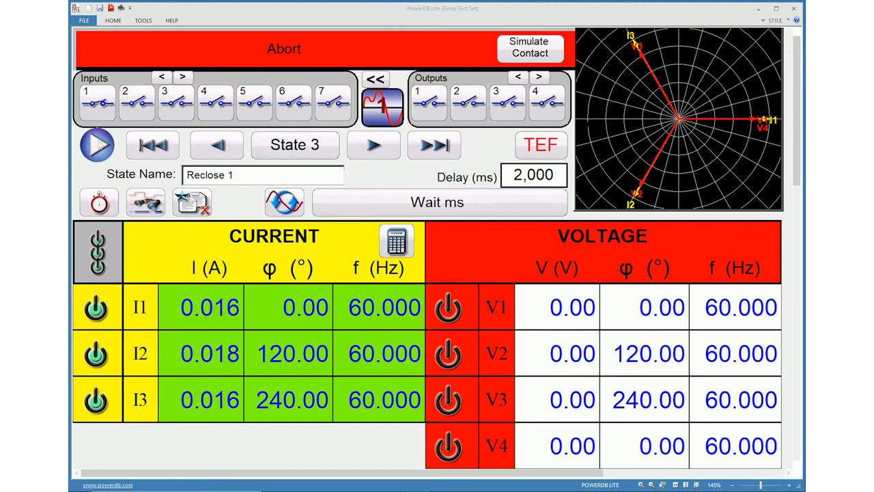
pyautogui.click(374, 145)
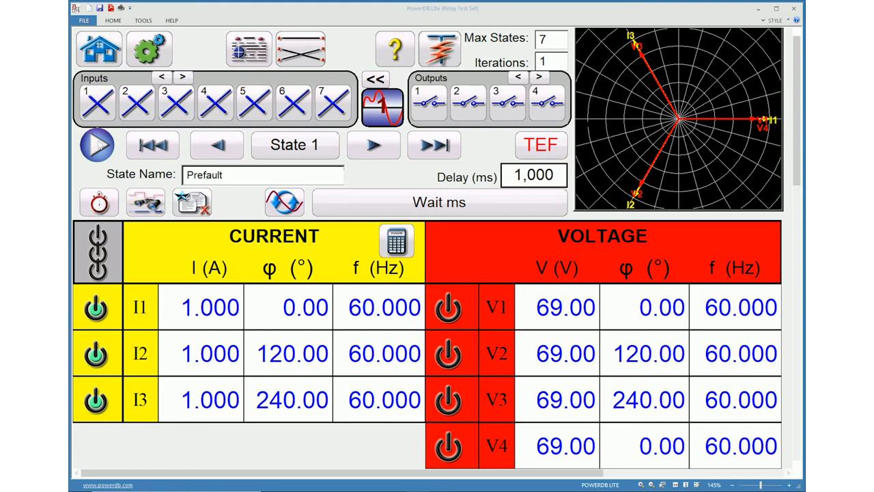
pyautogui.moveTo(162, 77)
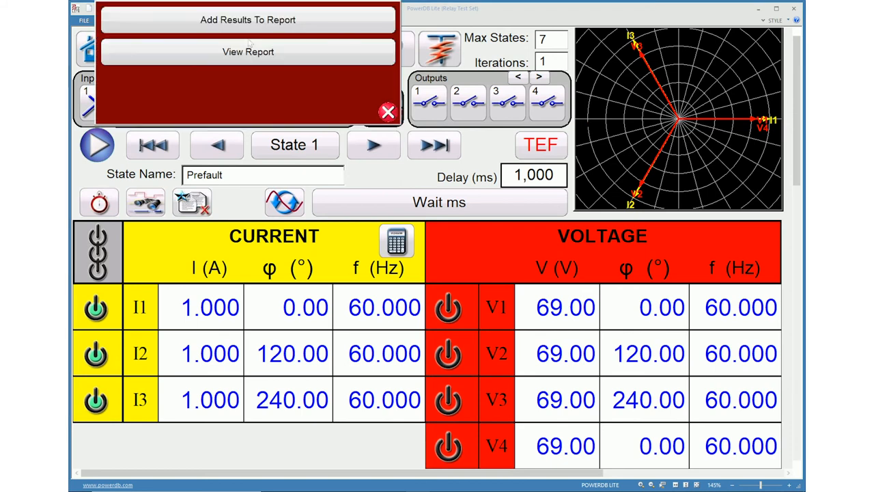
# View the Sequence Test report with Trip Time 1 1.410 s and Reclose Time 1 2.000 s.
pyautogui.click(249, 52)
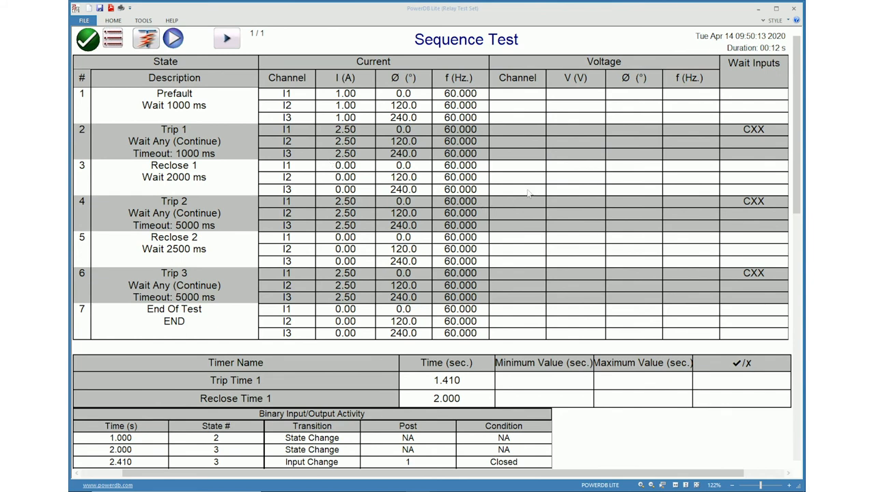
pyautogui.moveTo(663, 175)
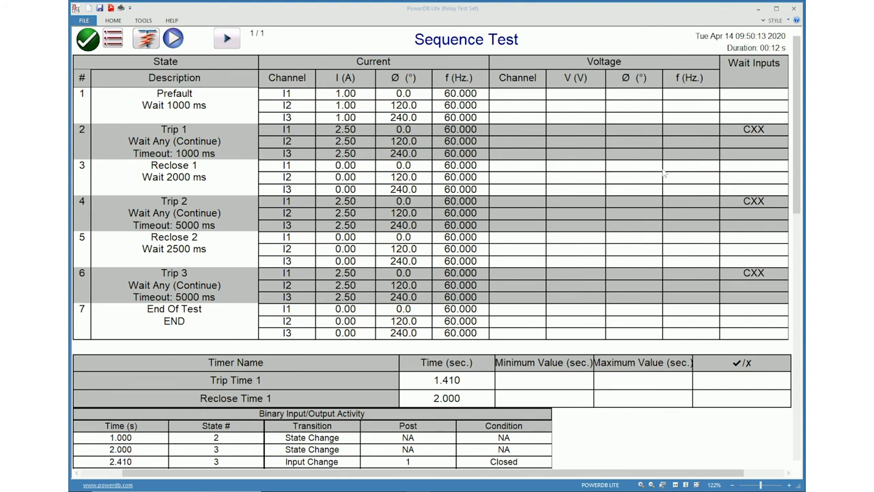
pyautogui.moveTo(754, 140)
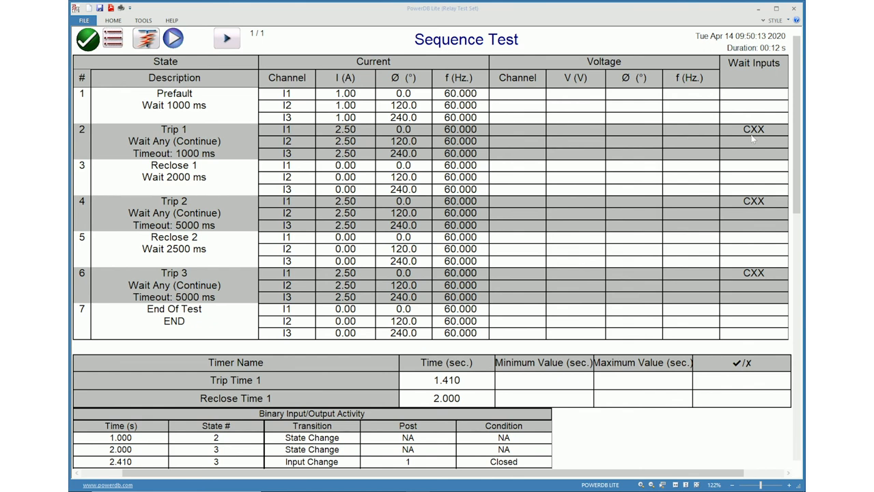
pyautogui.moveTo(751, 158)
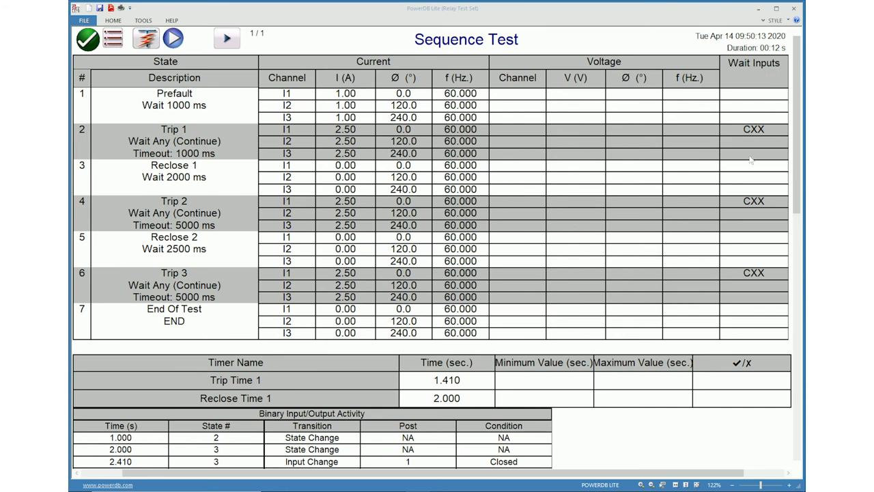
pyautogui.moveTo(749, 138)
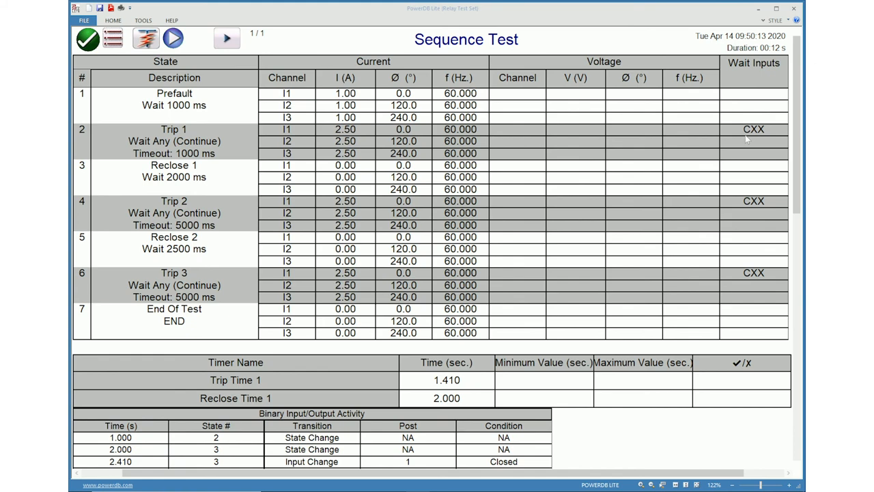
pyautogui.scroll(-3)
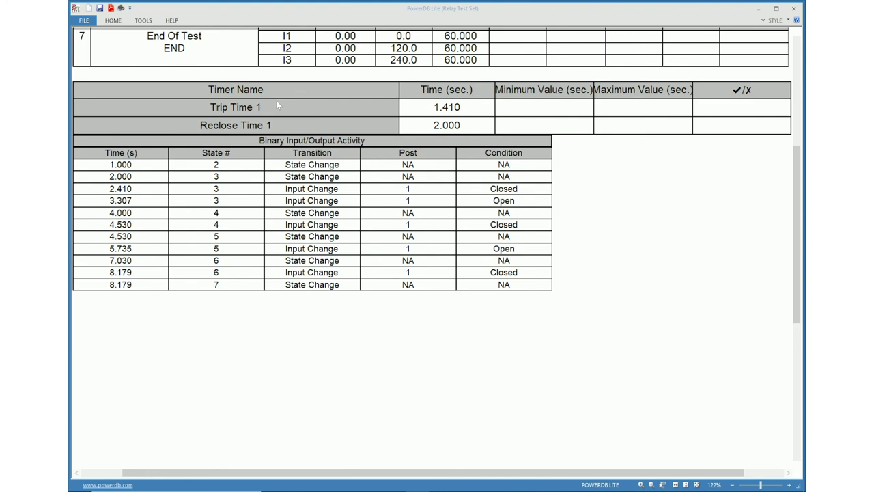
pyautogui.moveTo(280, 149)
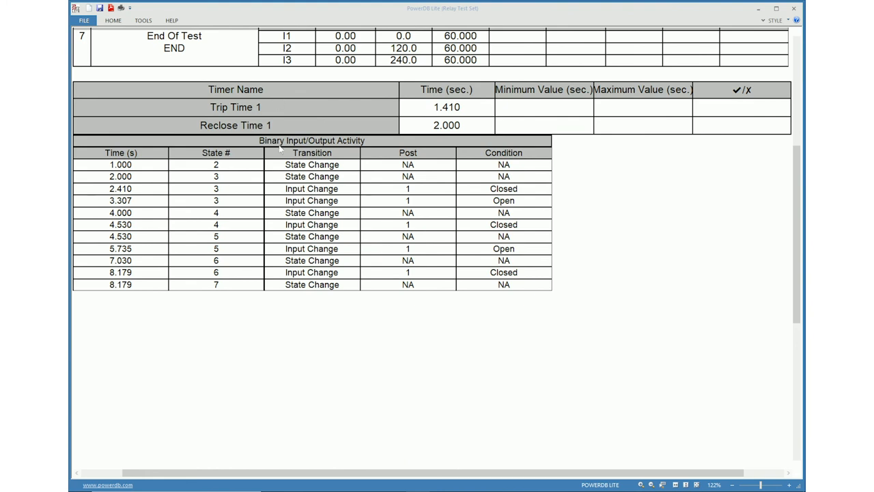
pyautogui.moveTo(294, 149)
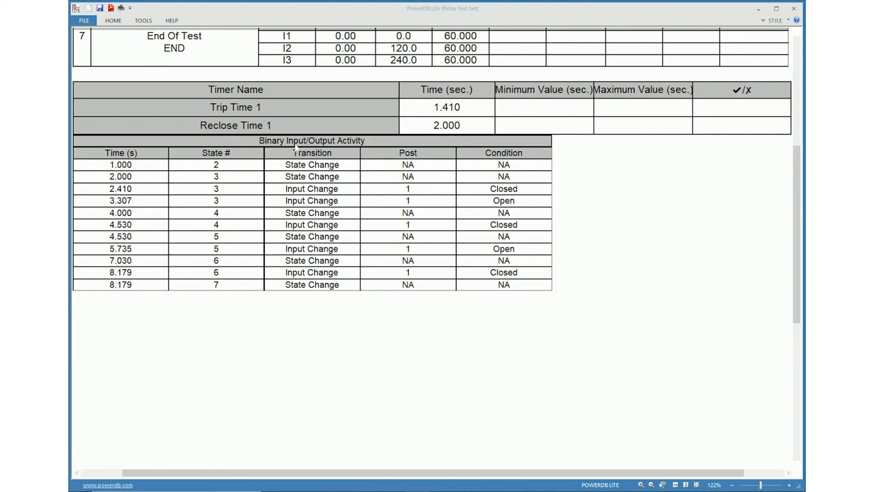
pyautogui.moveTo(494, 175)
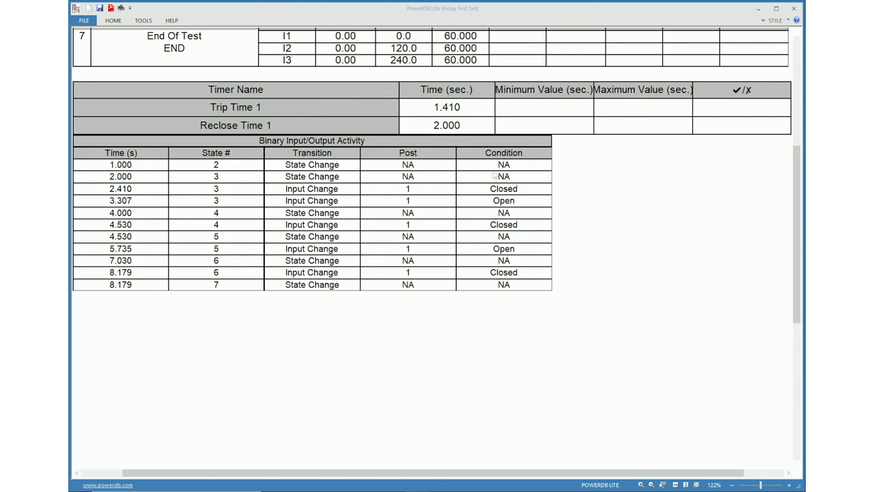